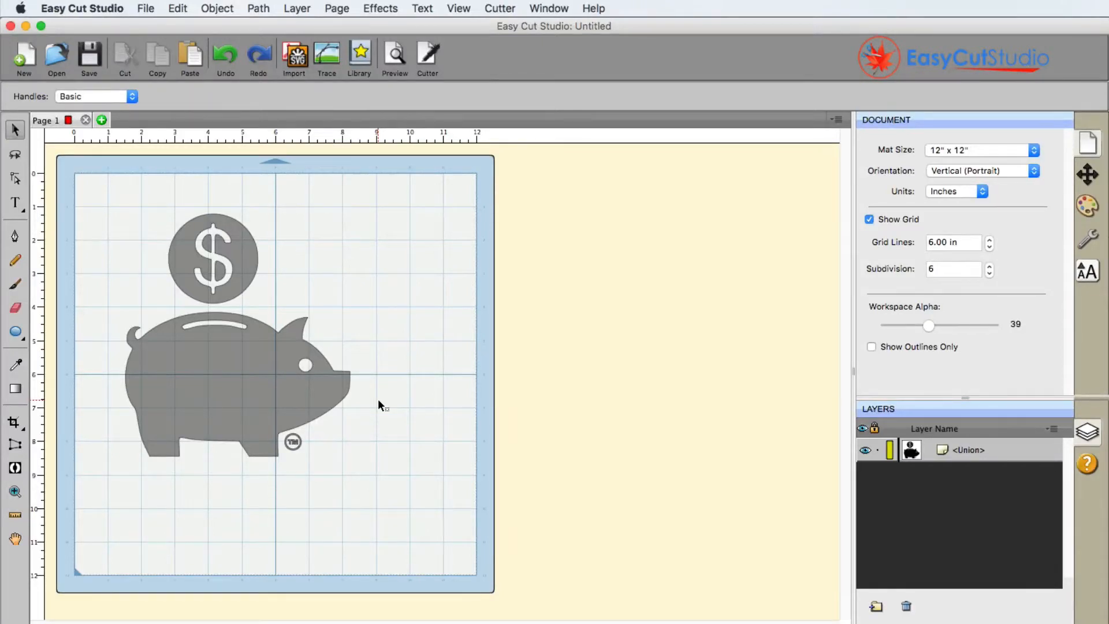
mouse_move(380, 409)
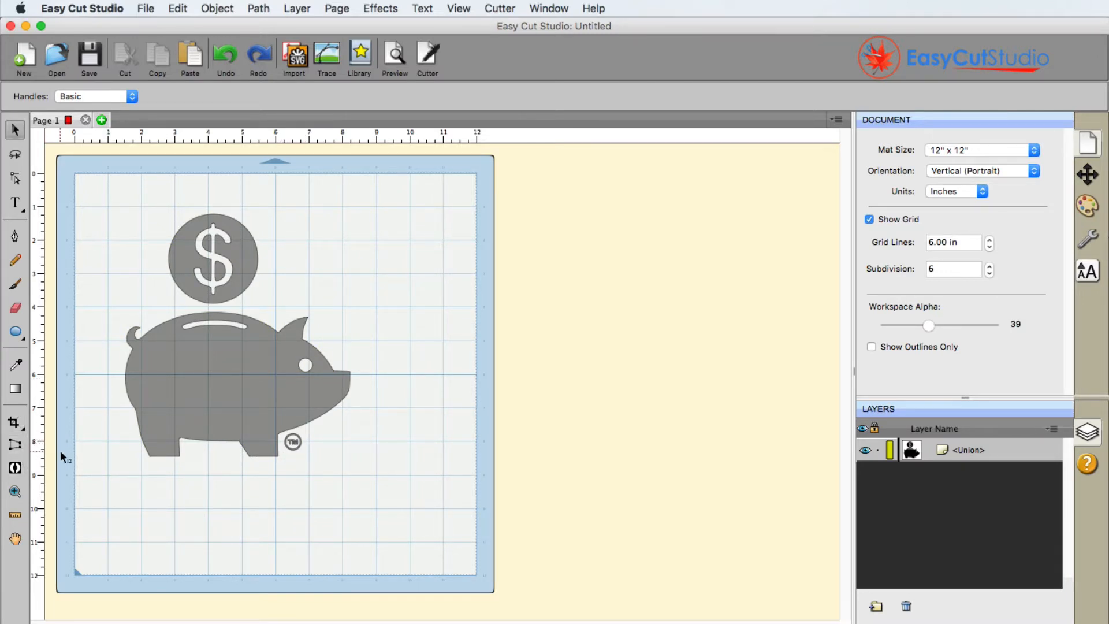
Step: Activate the Erase tool and try a Square eraser before reverting to Circle
click(14, 364)
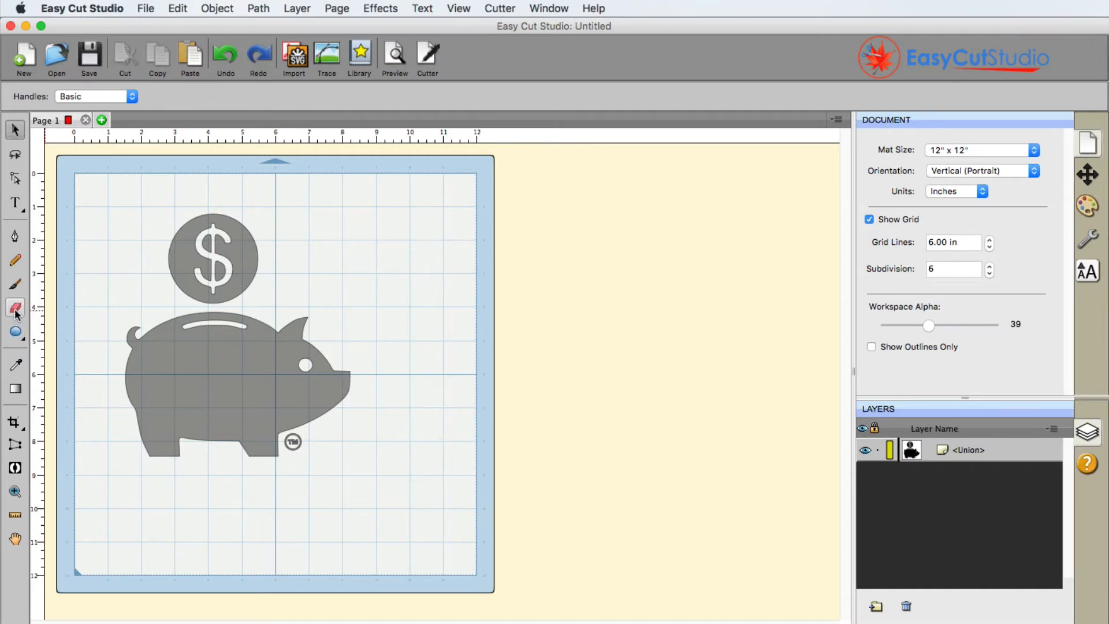
mouse_move(16, 308)
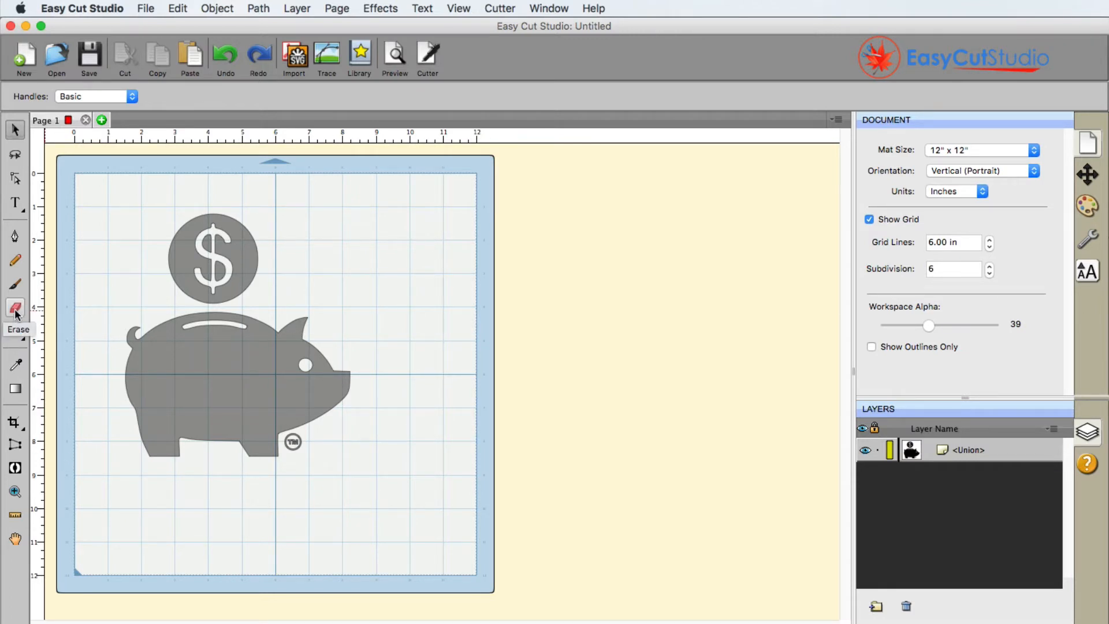
click(15, 307)
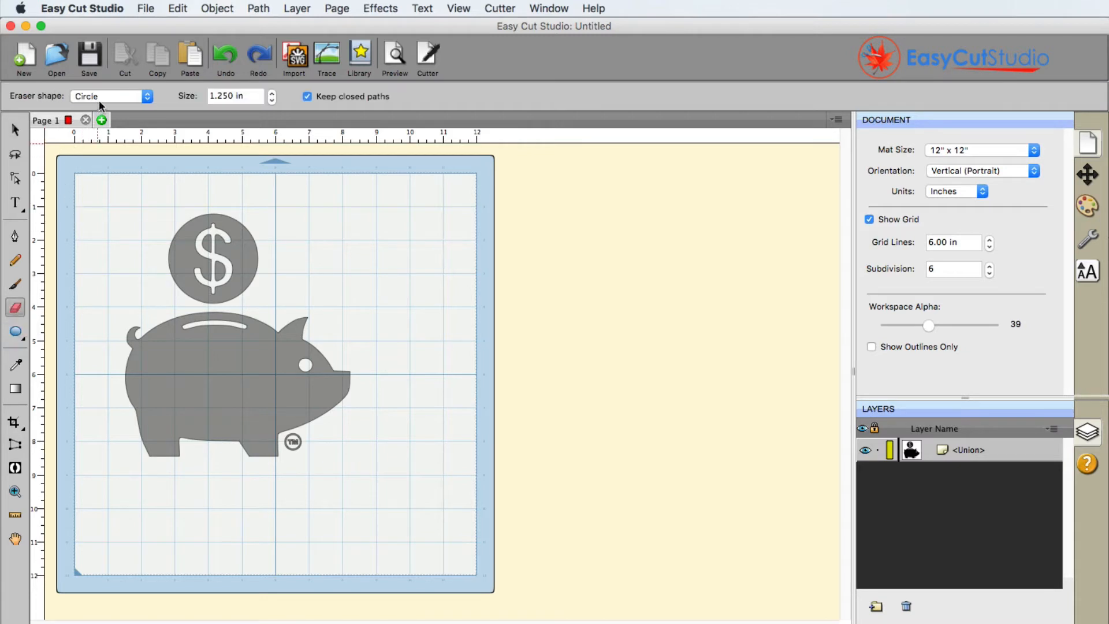
click(110, 95)
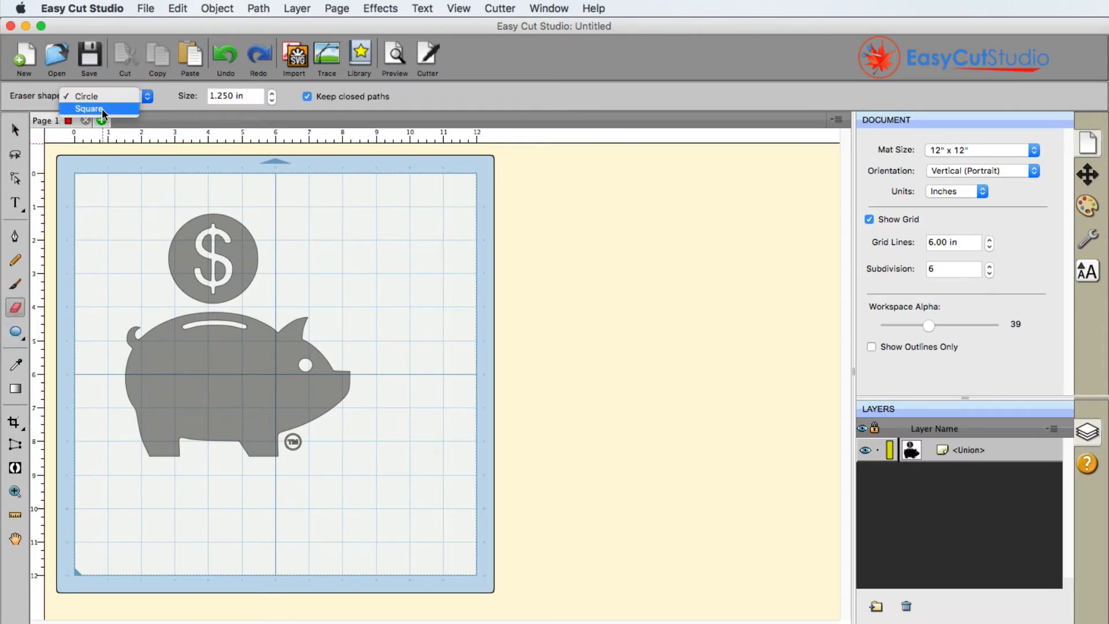
click(90, 108)
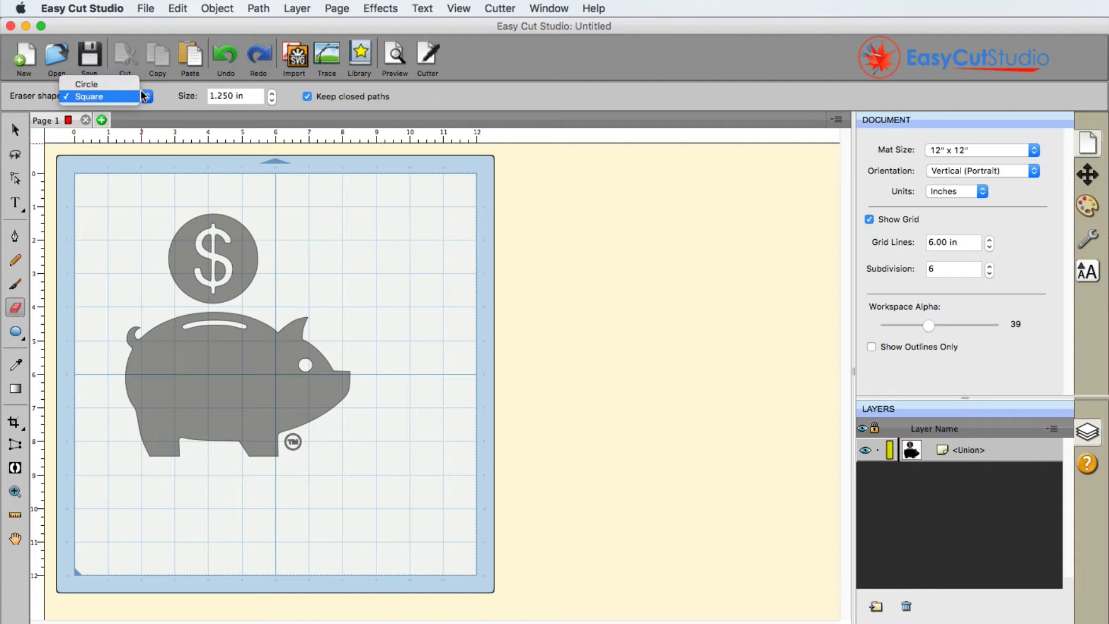
click(86, 83)
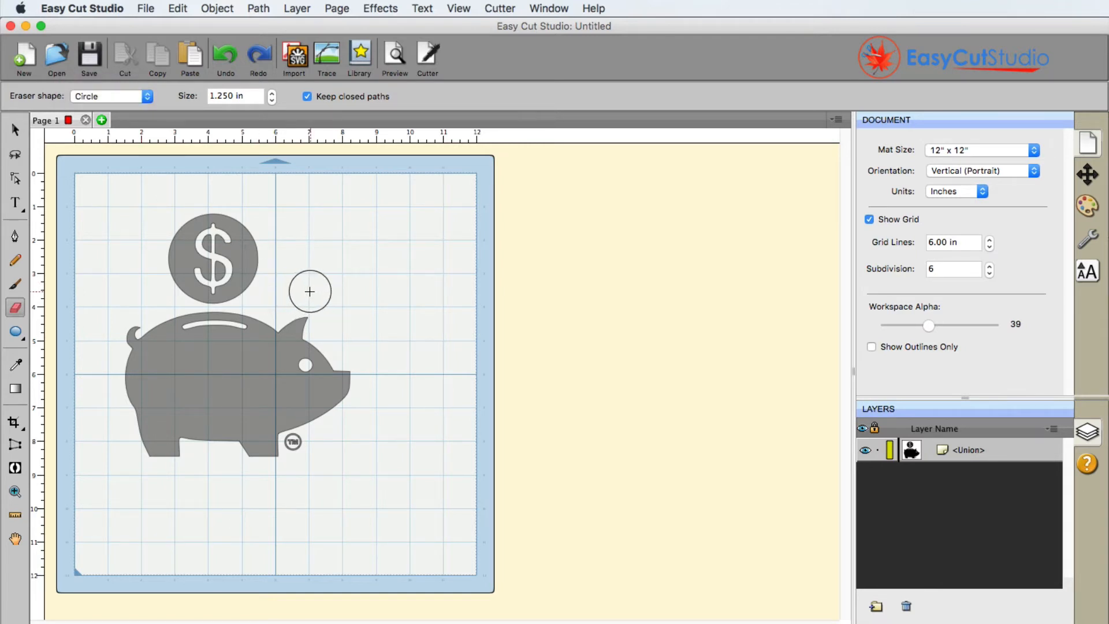
mouse_move(295, 285)
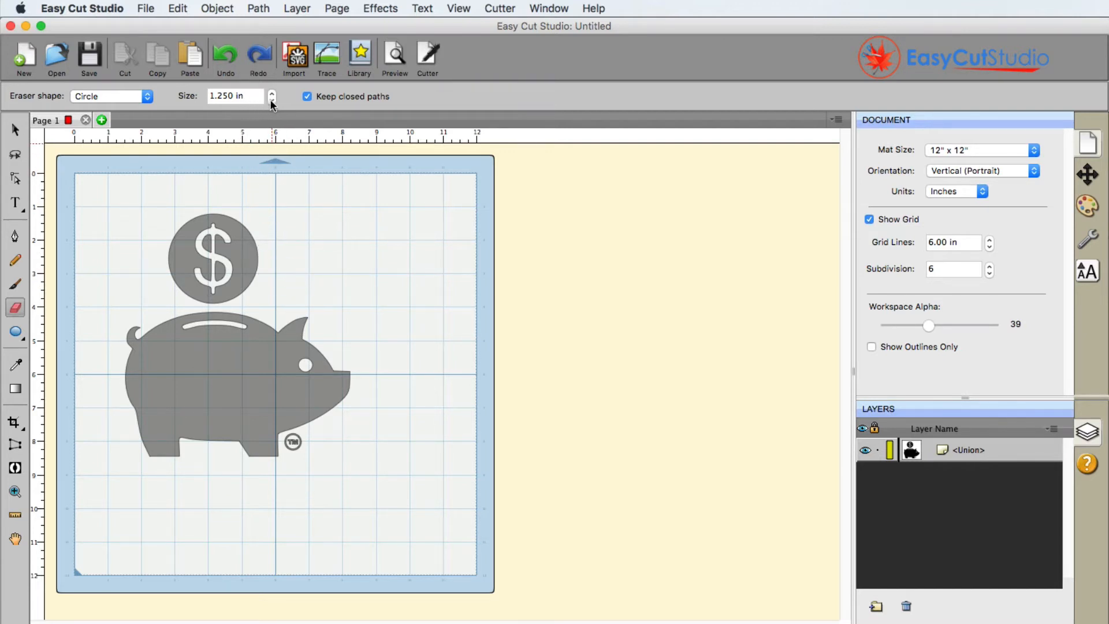
Step: Adjust the eraser size with the stepper arrows to 0.75 inches
click(272, 99)
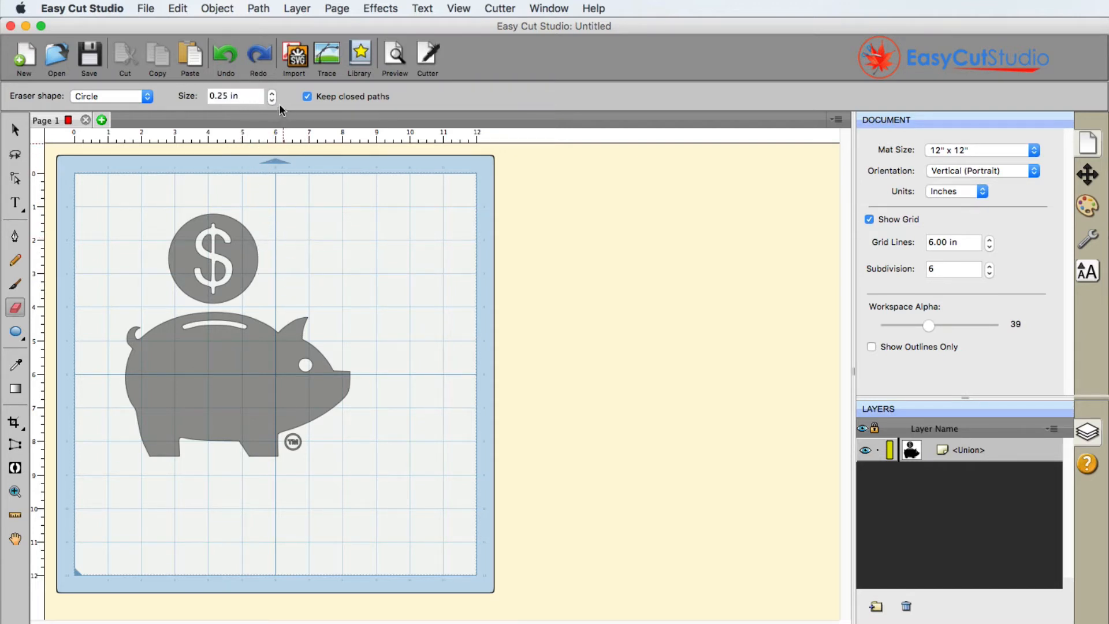
click(272, 92)
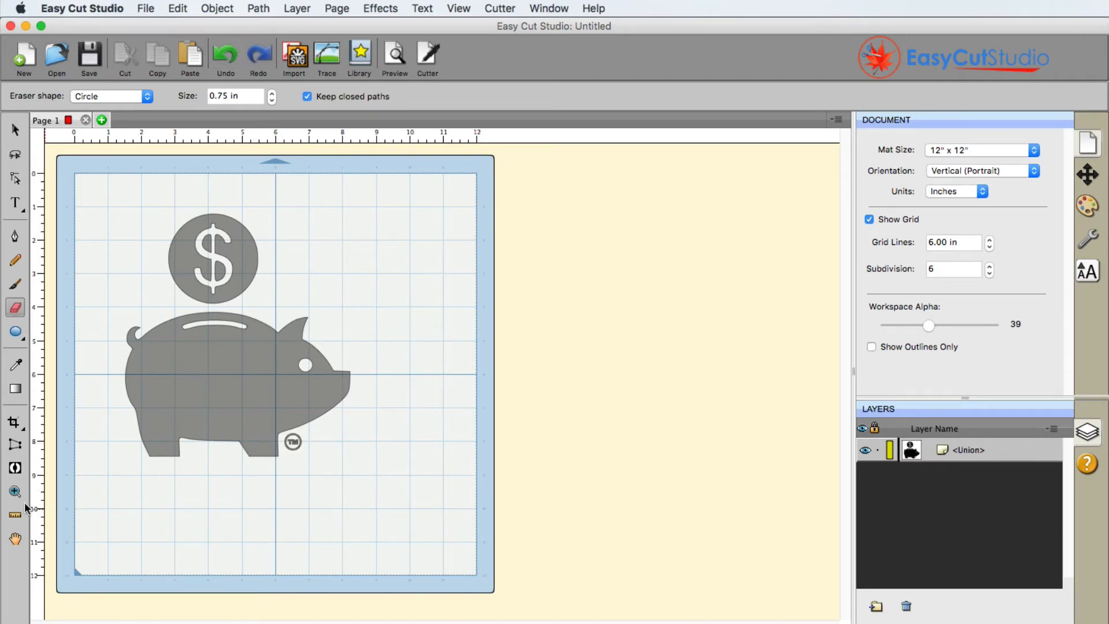
Step: Zoom in and erase the circled TM mark beside the pig's hind leg, then zoom out
click(15, 492)
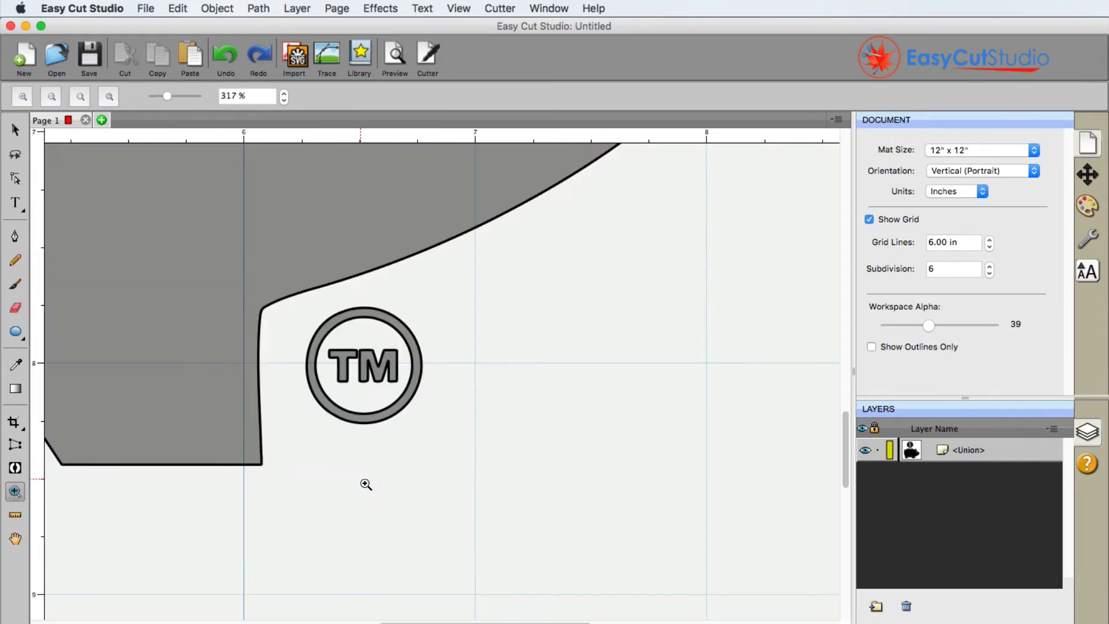
click(15, 308)
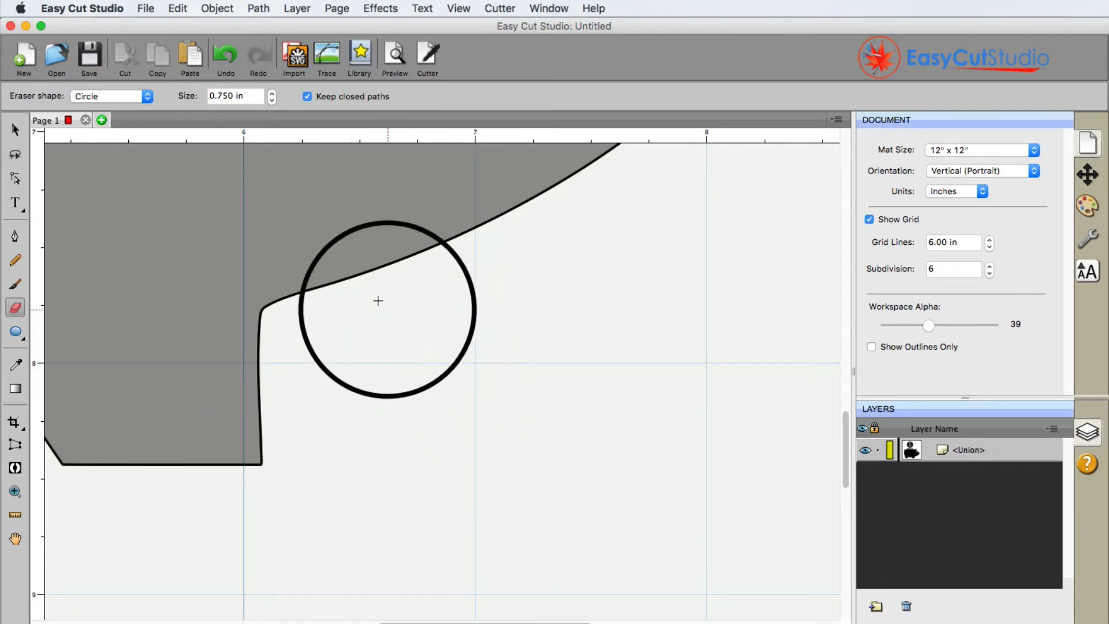
drag(378, 301, 110, 334)
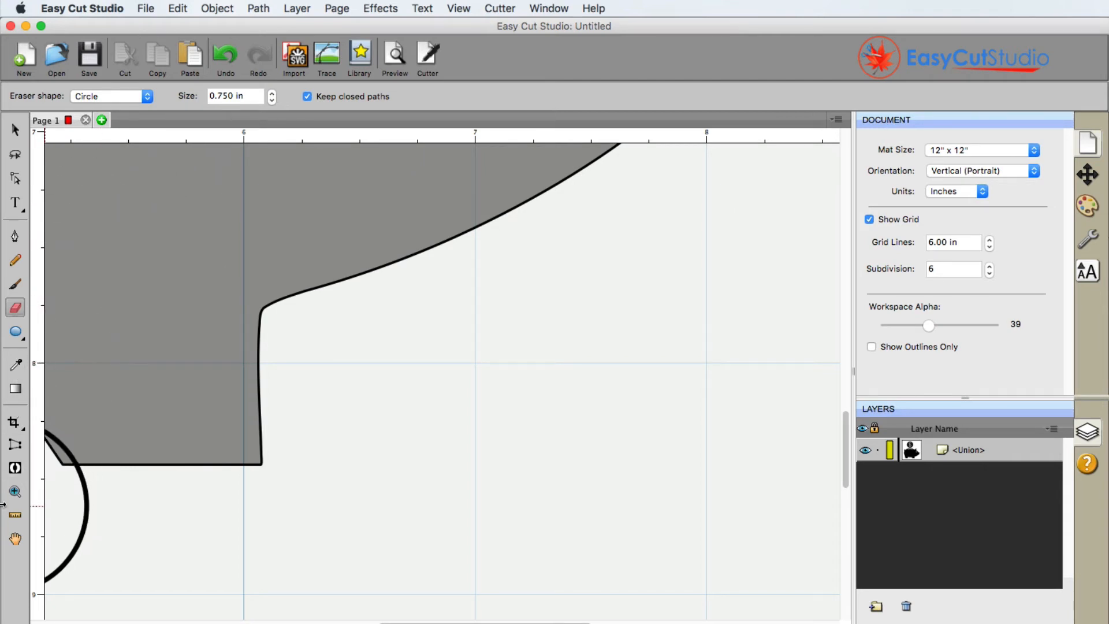
click(15, 491)
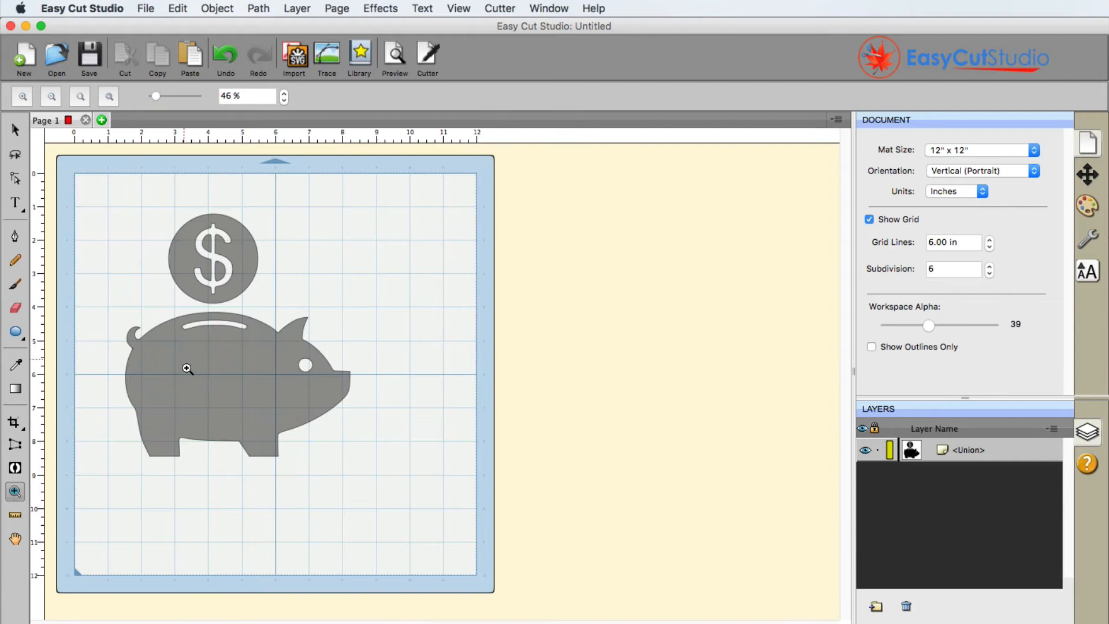
mouse_move(192, 400)
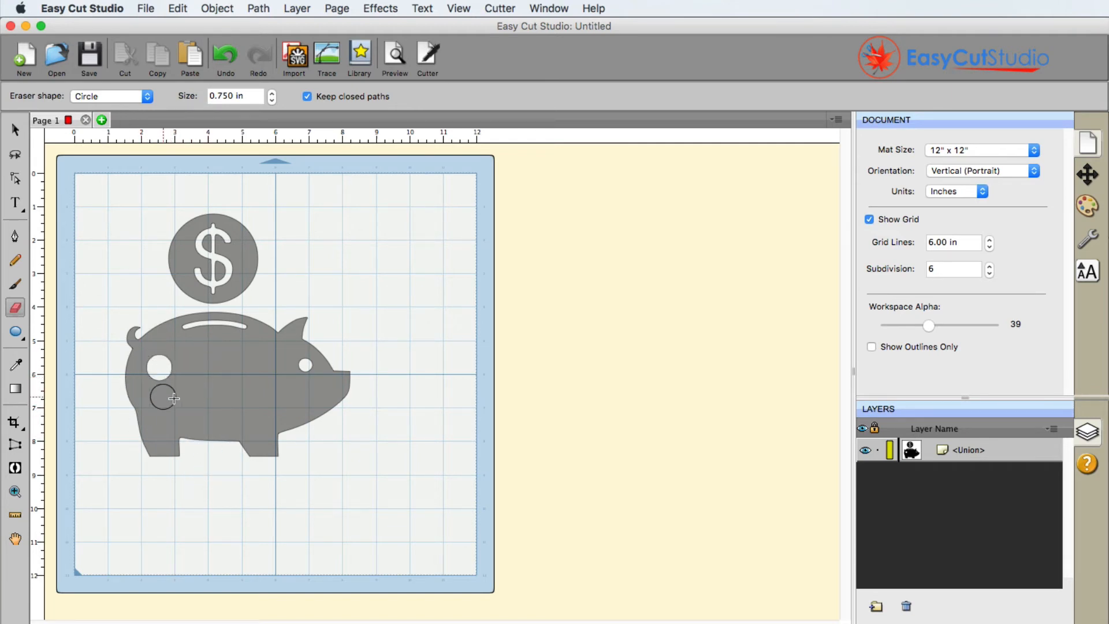
Step: Drag the eraser across the pig's rear body to cut a round hole
drag(174, 398, 353, 378)
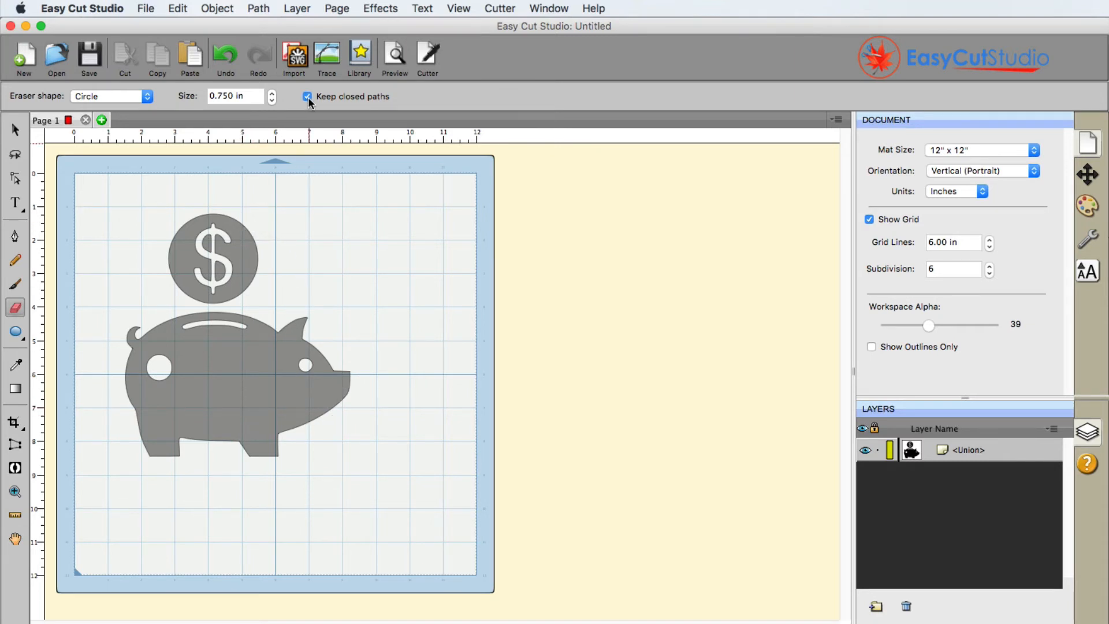
Step: Turn off Keep closed paths and erase a gap in the pig's tail outline
click(308, 97)
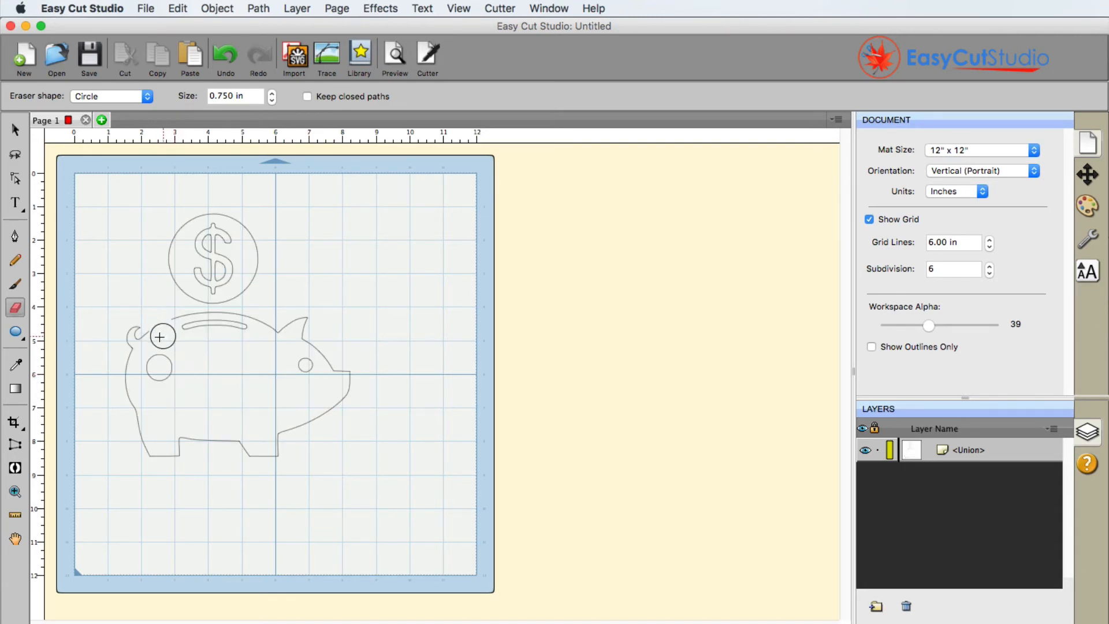
drag(161, 337, 179, 322)
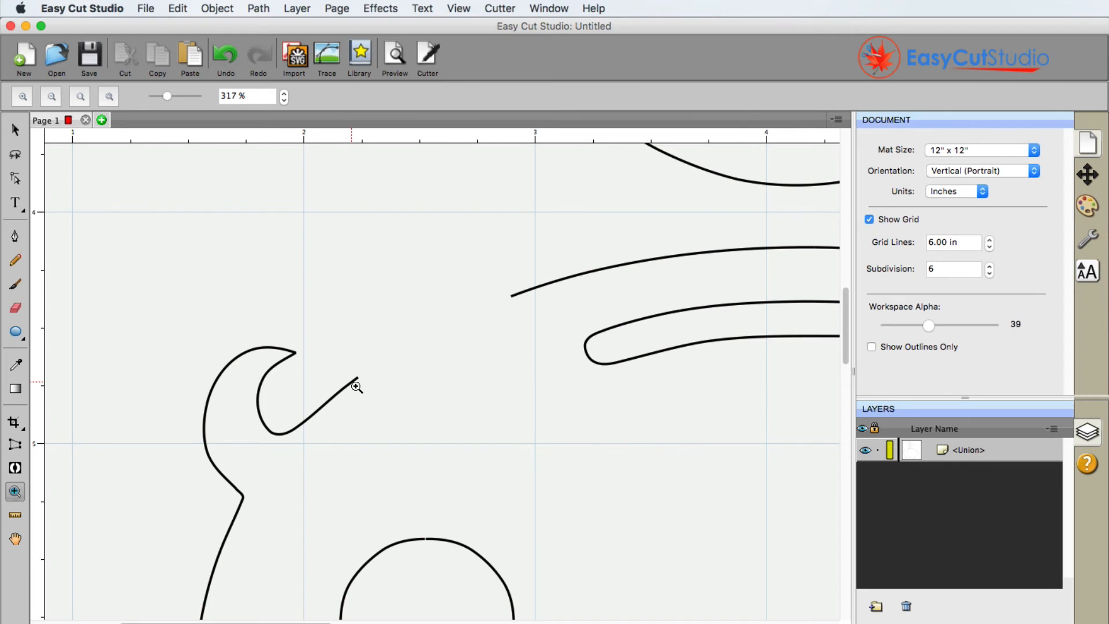
mouse_move(344, 380)
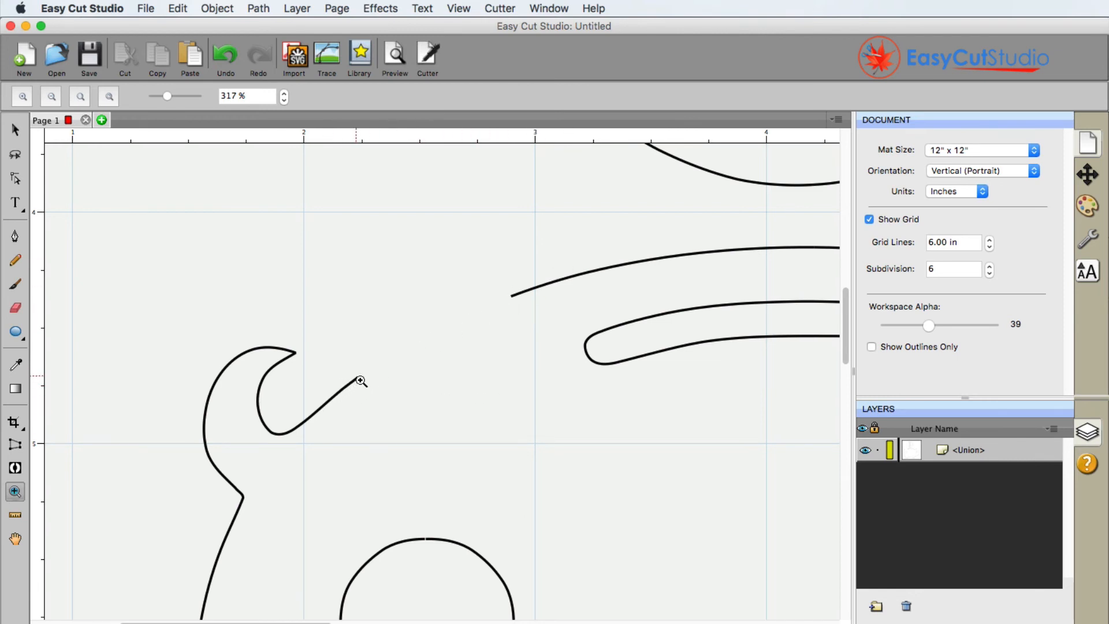
mouse_move(365, 377)
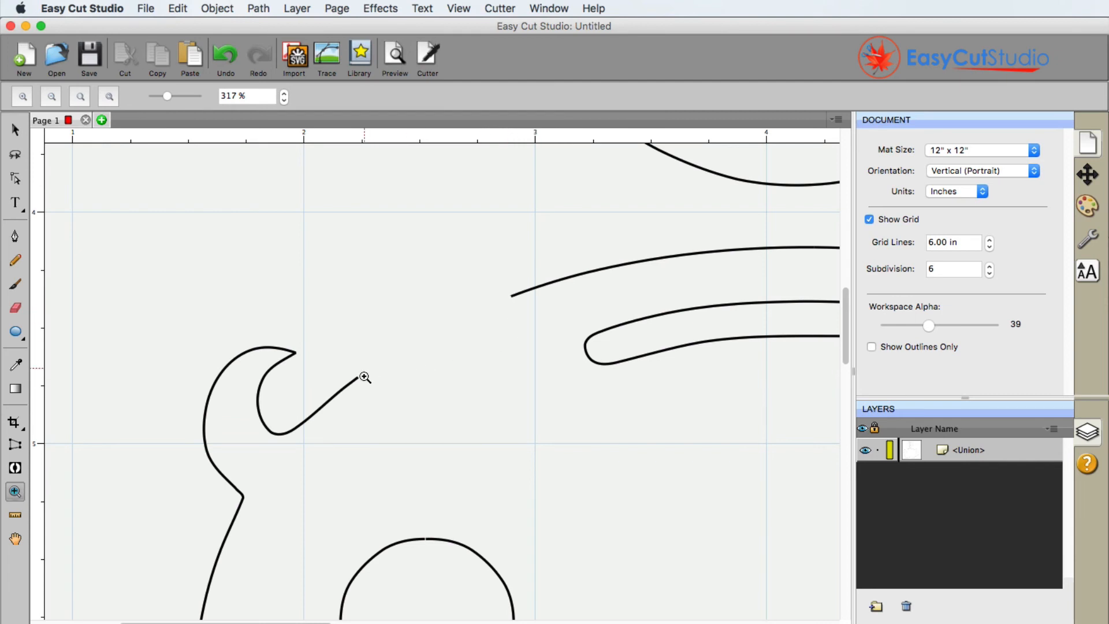
mouse_move(629, 413)
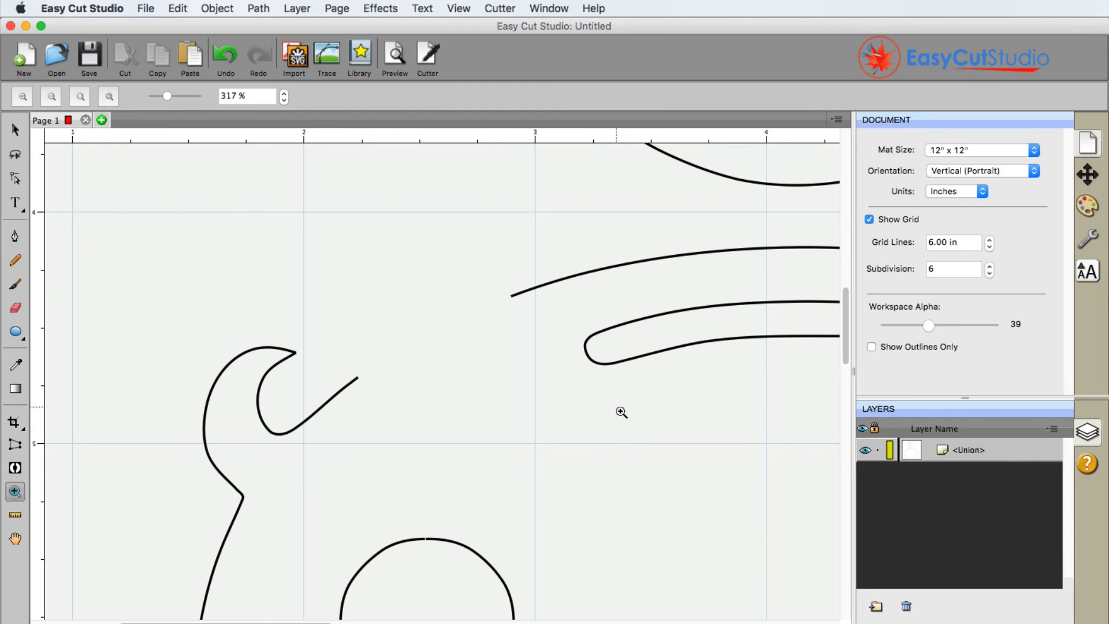
mouse_move(376, 373)
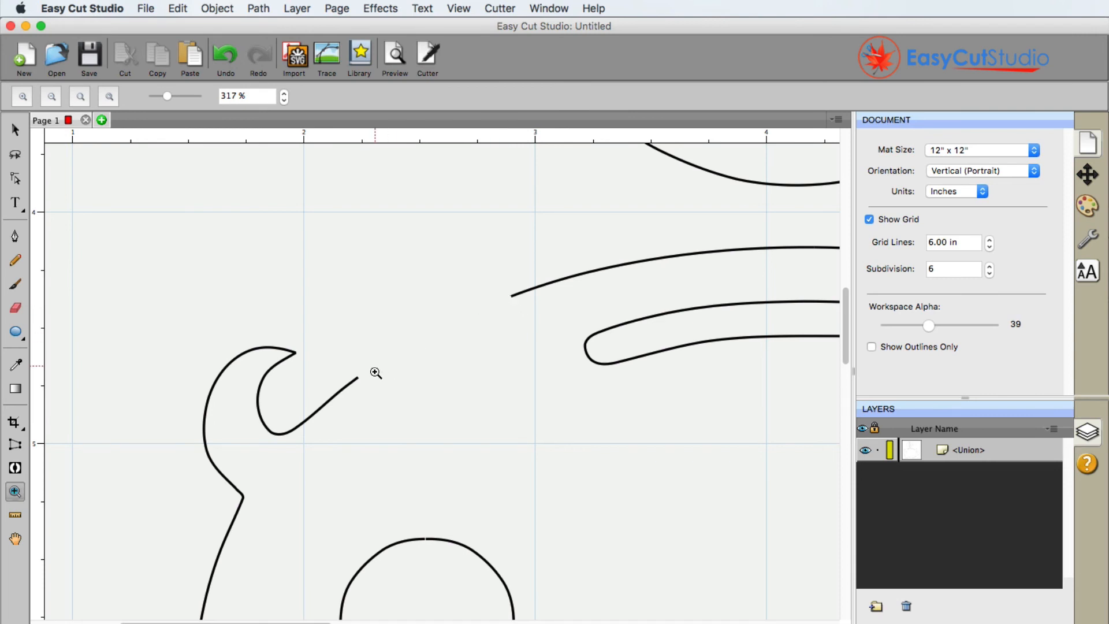
mouse_move(490, 336)
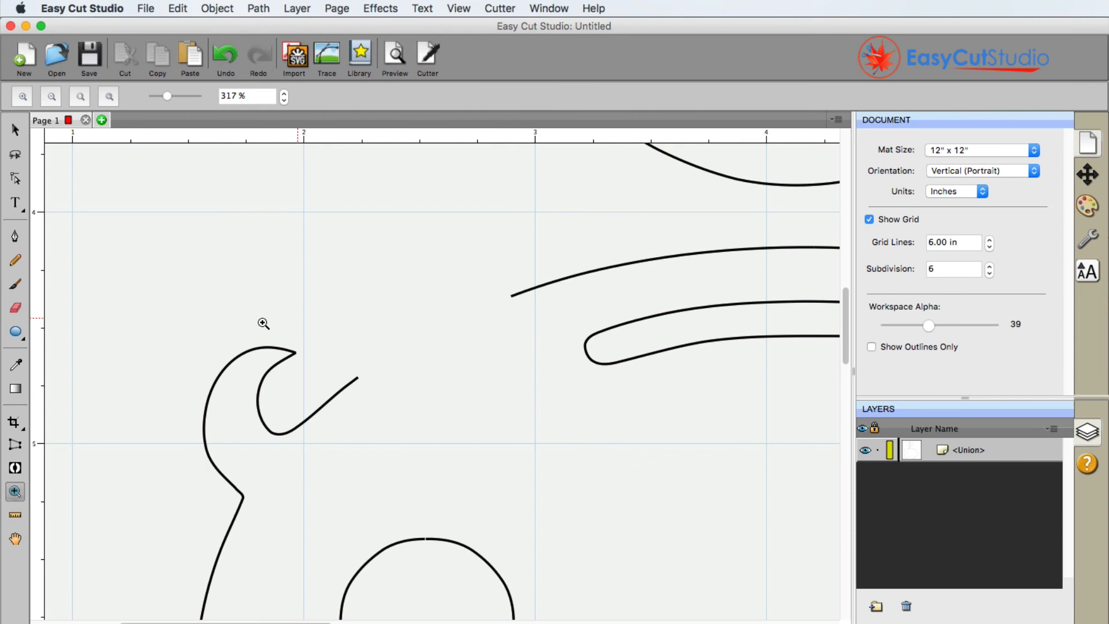
mouse_move(339, 361)
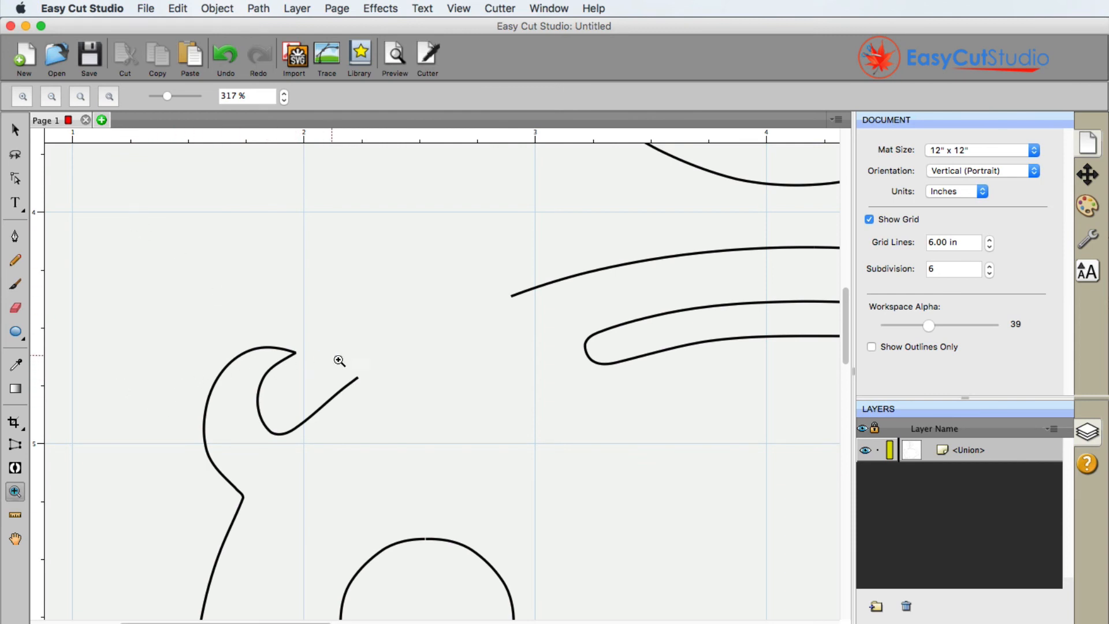
mouse_move(134, 291)
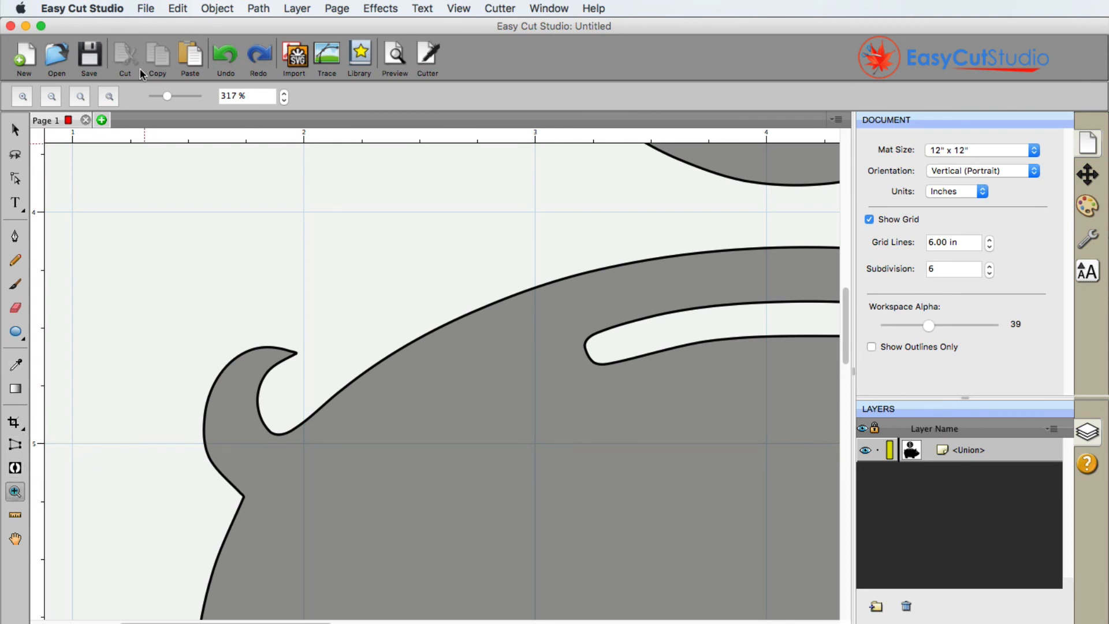
Step: Fit the whole 12x12 mat in view after undoing the eraser strokes
click(51, 95)
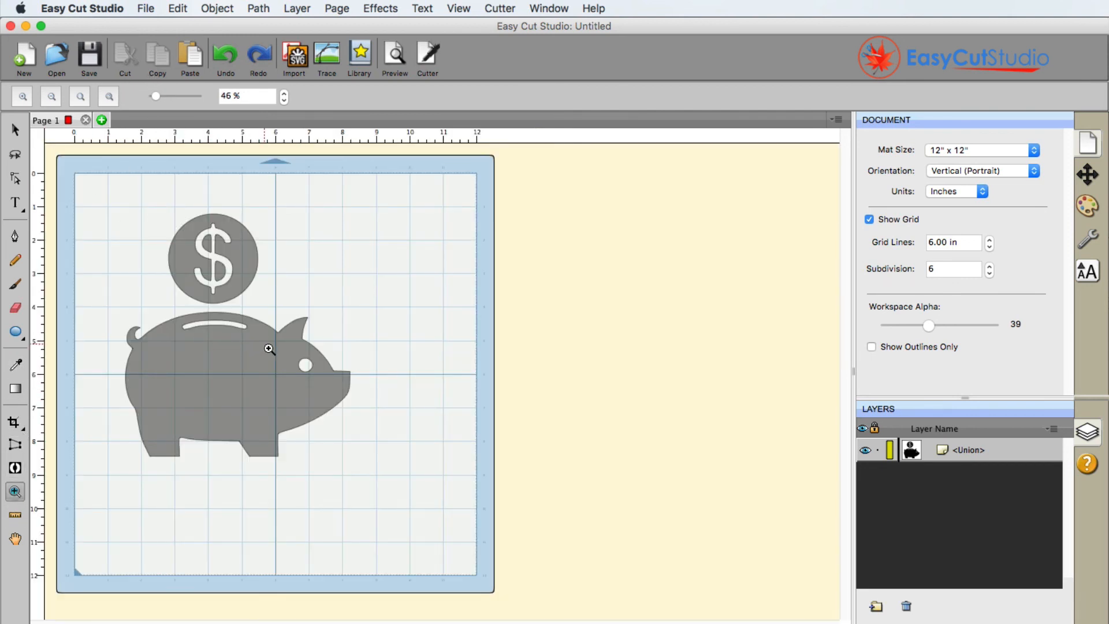
mouse_move(417, 380)
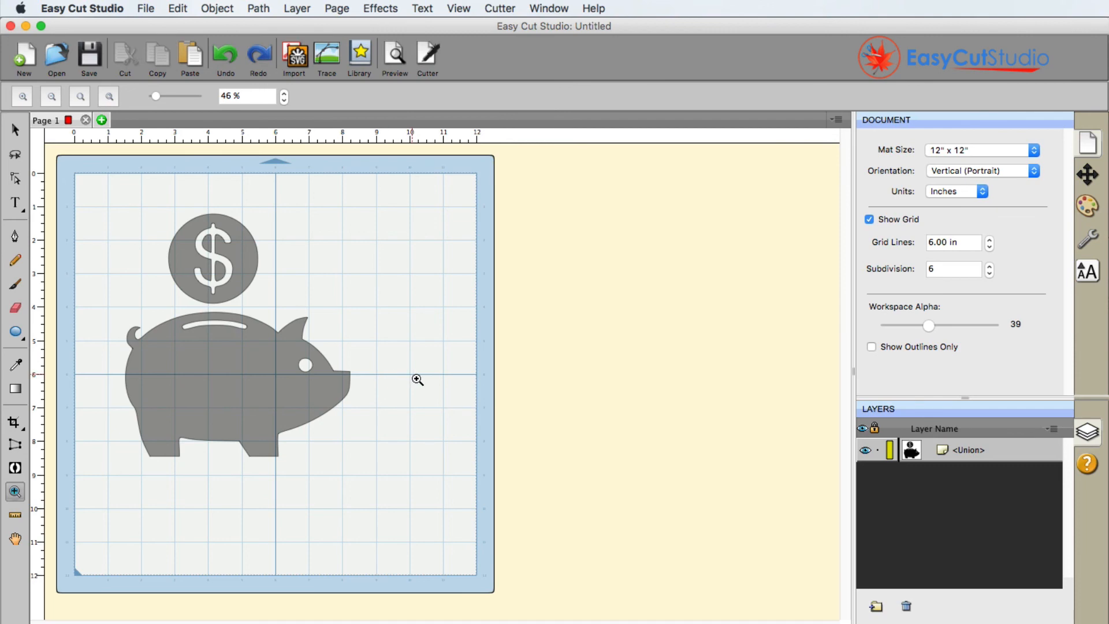